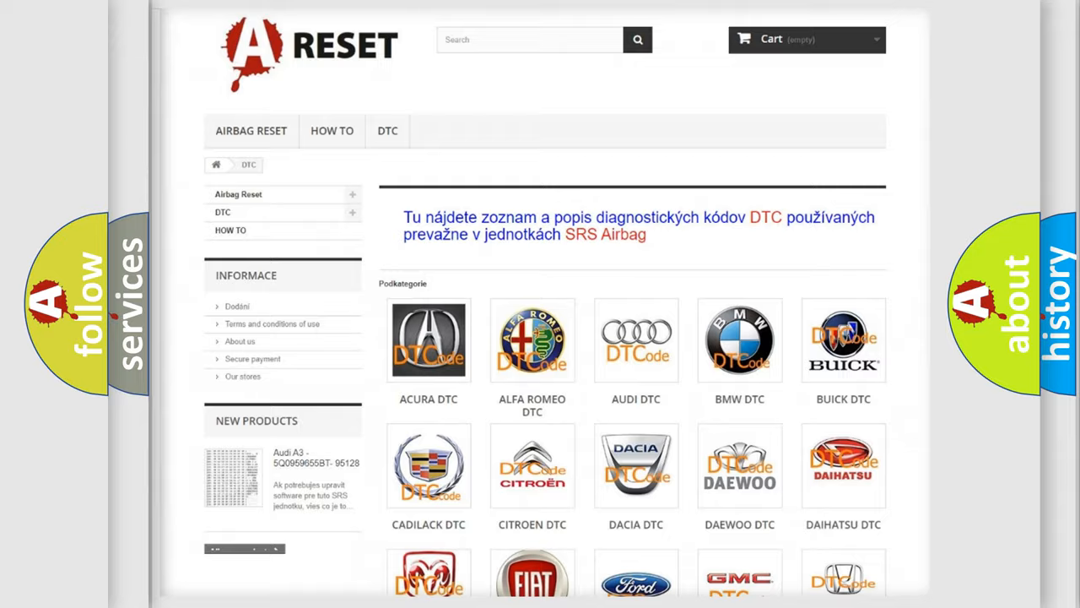
# - Browse the Jeep DTC code list, then advance to the slide mapping hex E054 to U2054
pyautogui.scroll(-3)
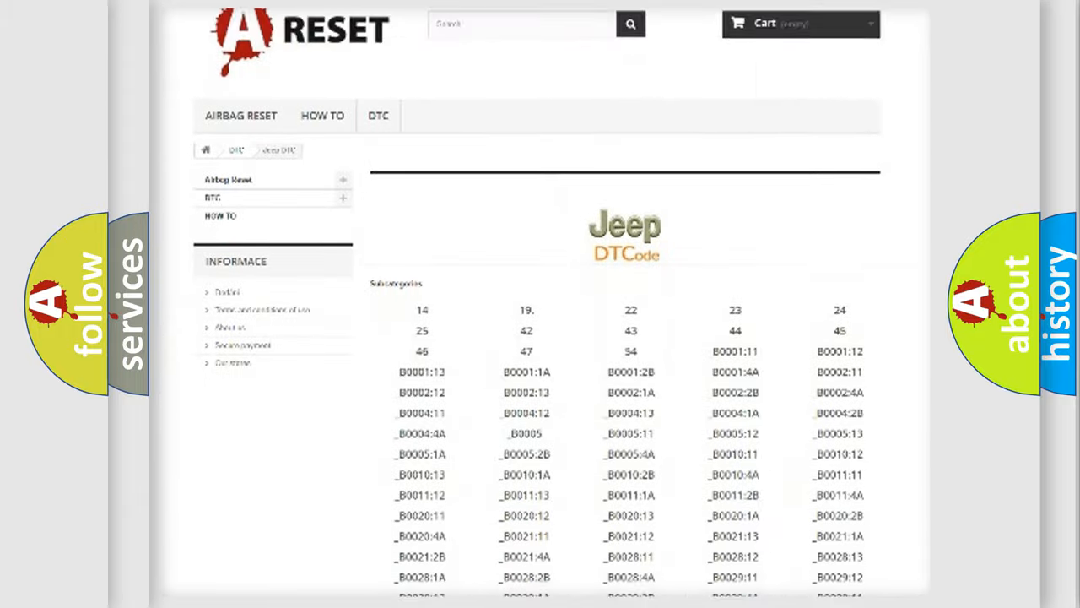
pyautogui.scroll(-3)
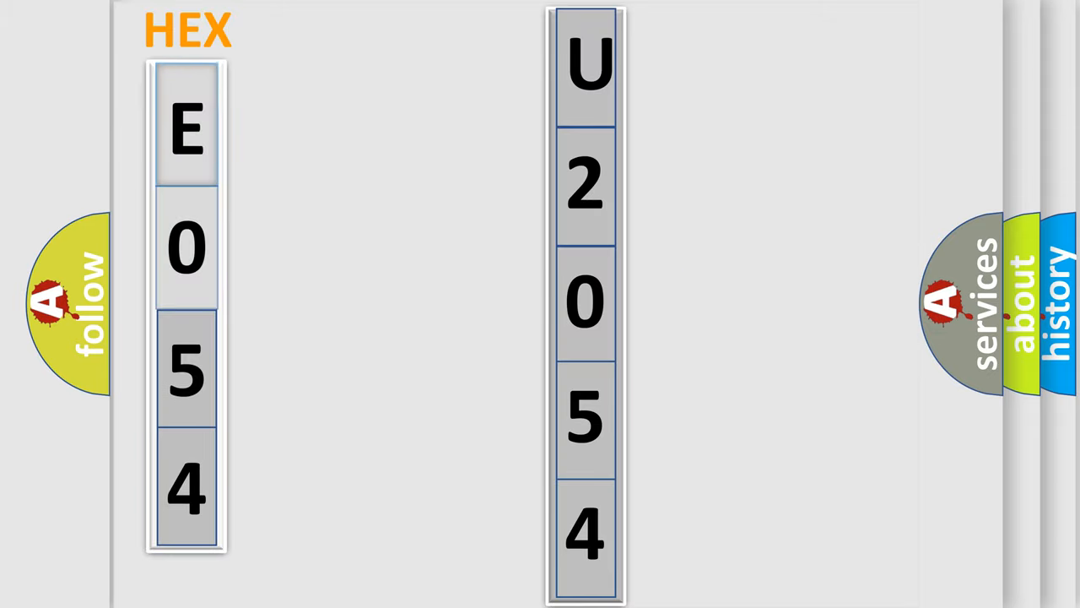
pyautogui.click(186, 127)
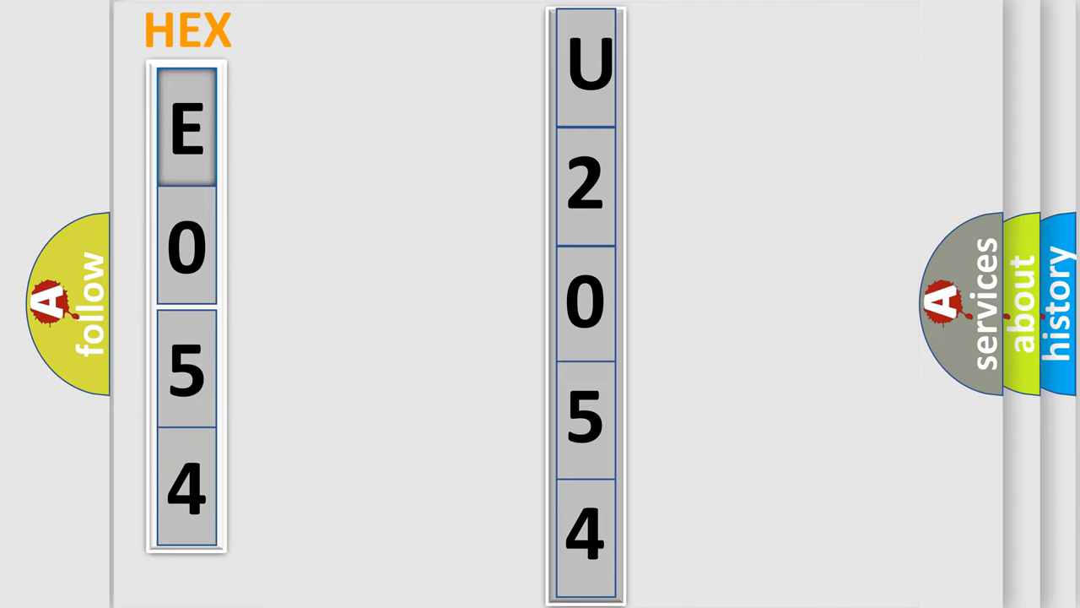